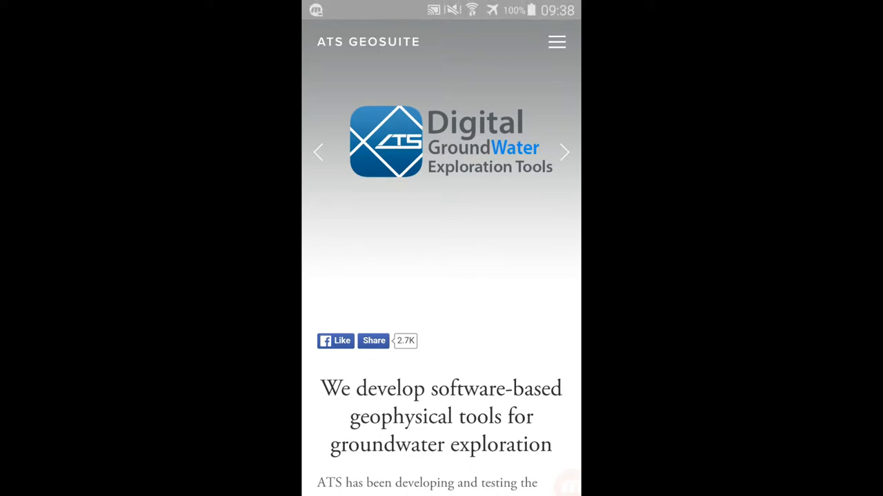
Show the site navigation menu from the hamburger icon on the home page.
click(557, 41)
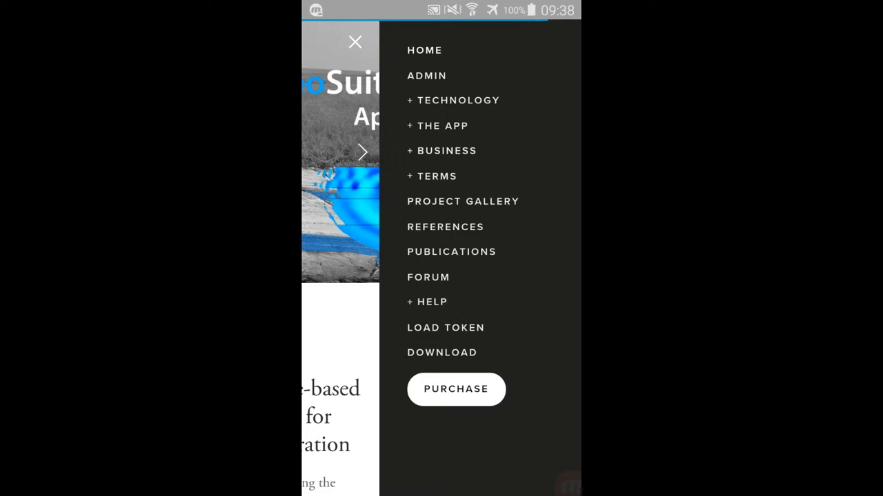
Go to the PURCHASE section and reach the 'Purchase using PayPal' server access form.
click(455, 388)
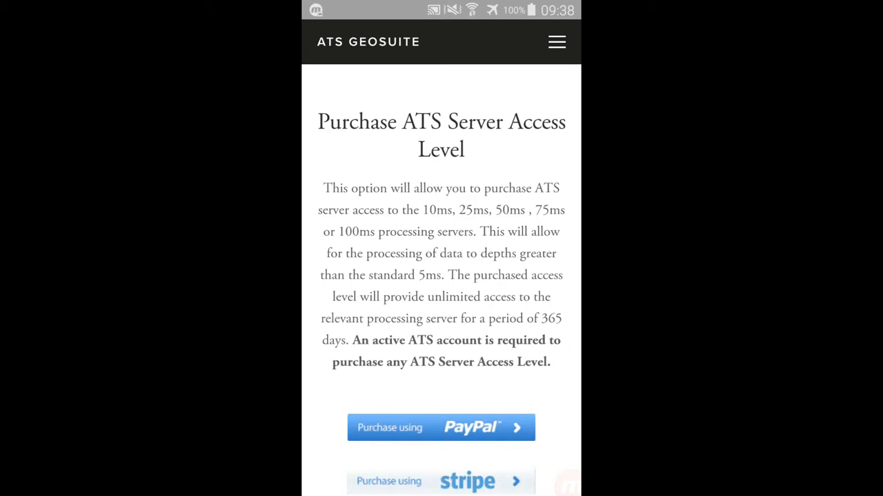
scroll(down, 3)
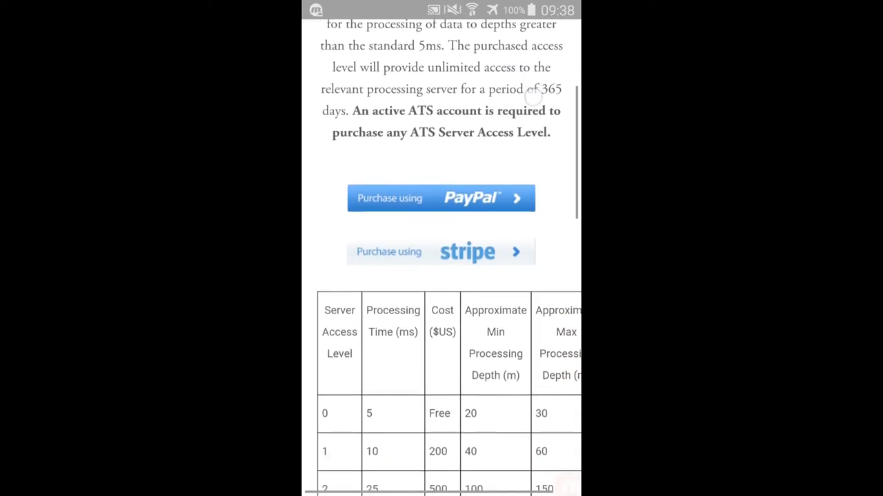
scroll(down, 3)
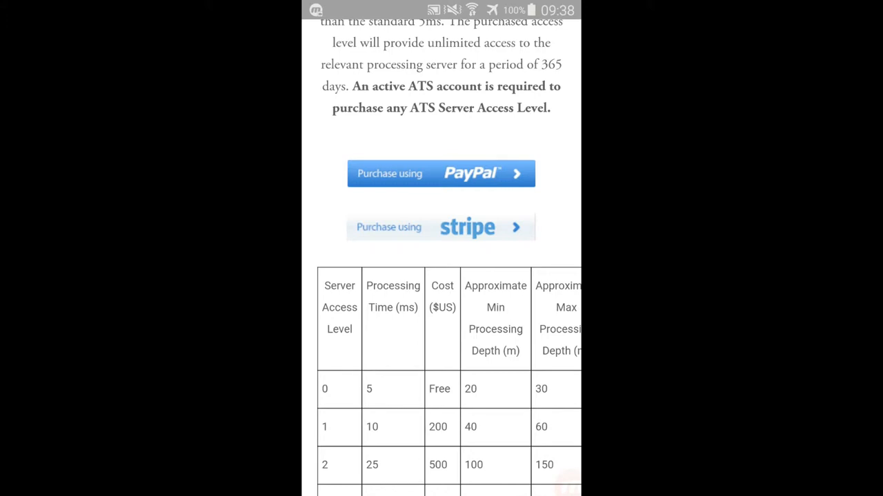
scroll(down, 3)
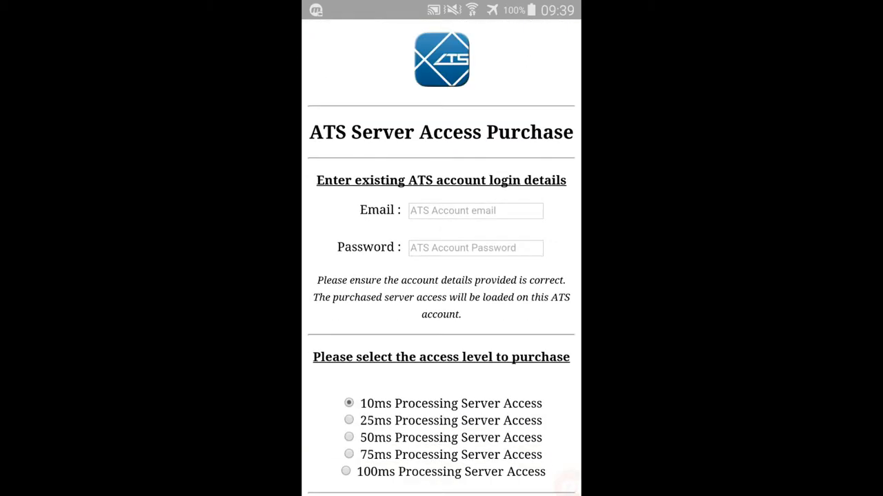
Enter the account email in the Email field, completing it from the suggestion.
click(474, 210)
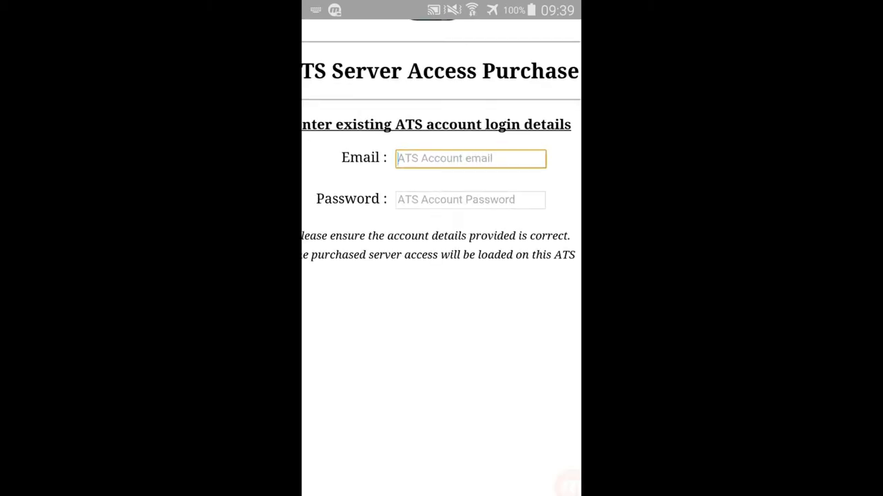
click(470, 157)
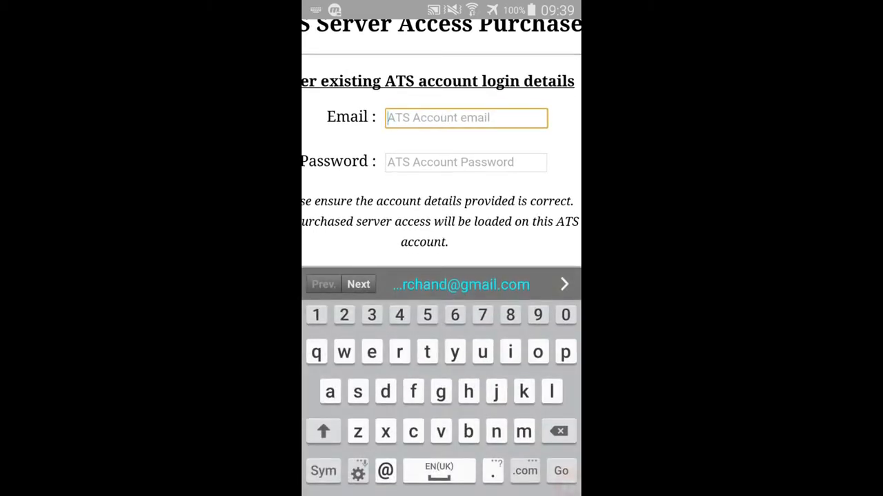
text(micha)
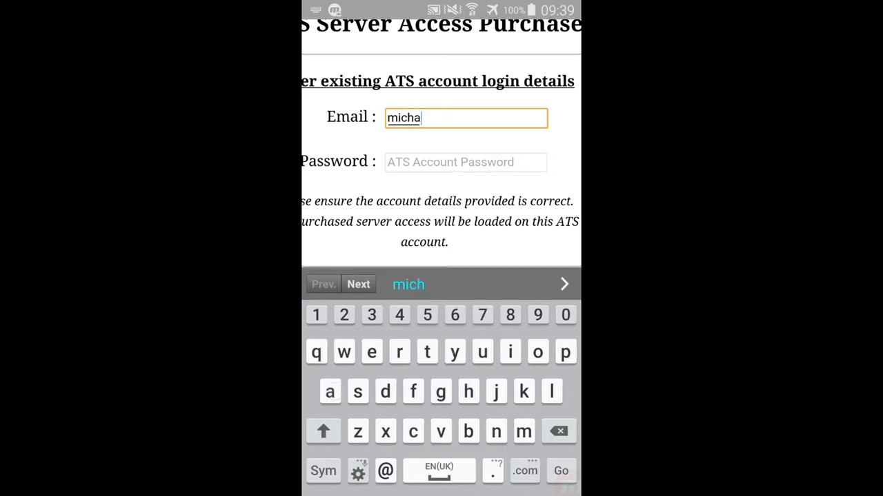
text(el)
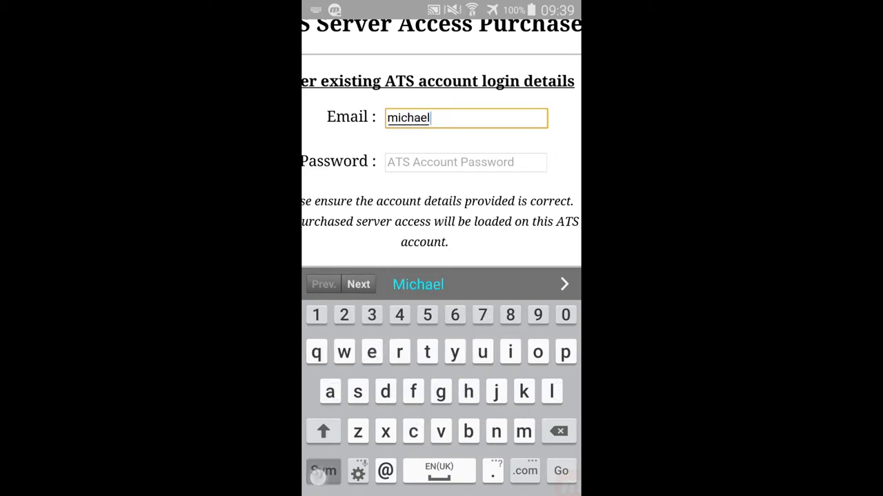
text(@)
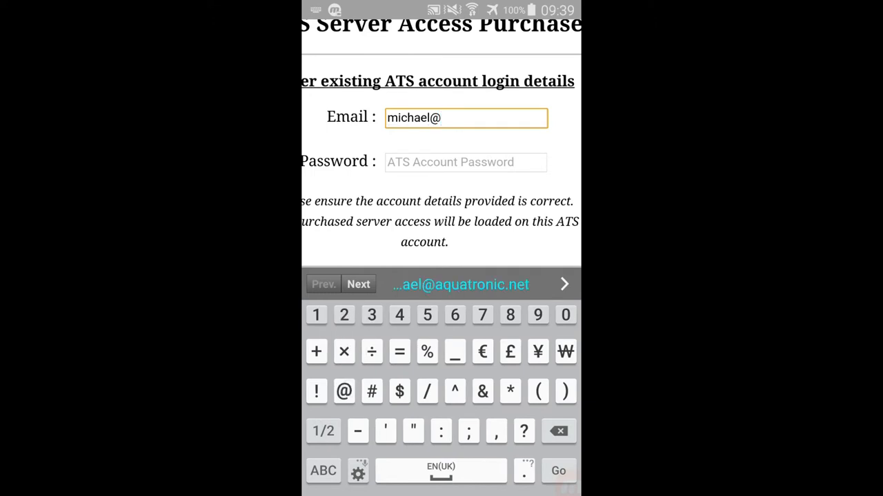
click(460, 284)
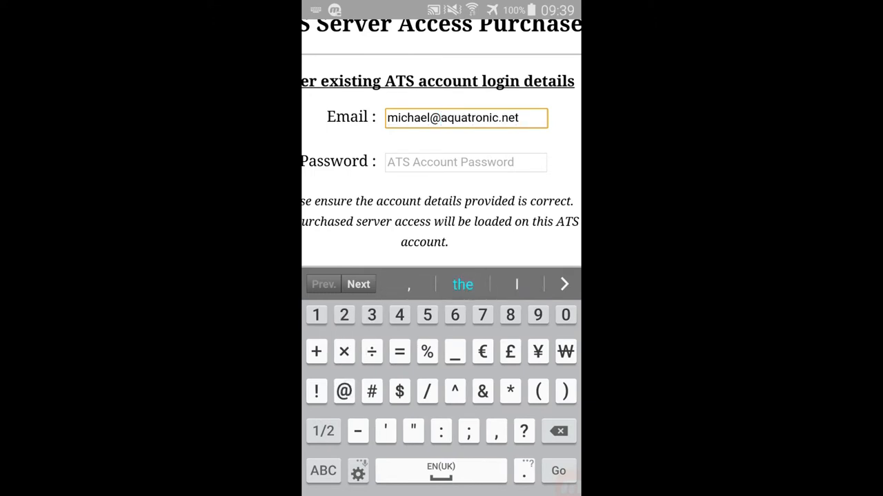
Enter the account password in the Password field and dismiss the keyboard.
click(466, 163)
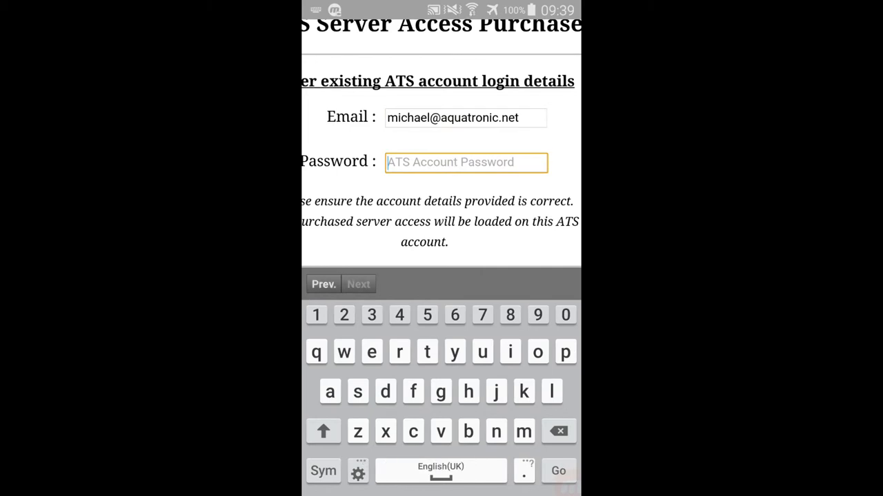
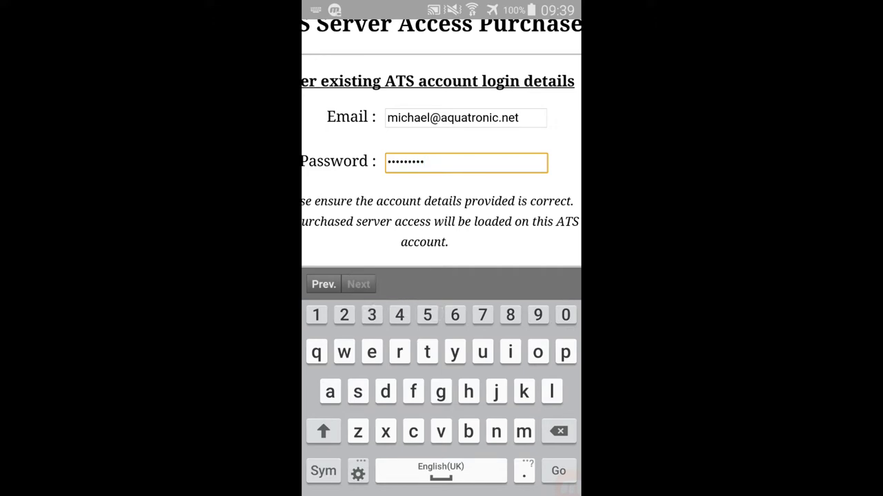
click(359, 284)
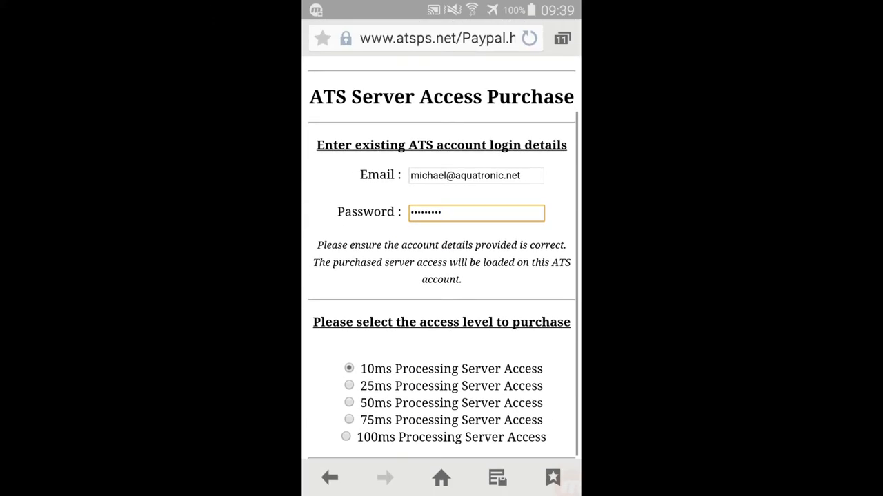
Select 100ms Processing Server Access, accept both disclaimers, and check out using PayPal.
scroll(down, 3)
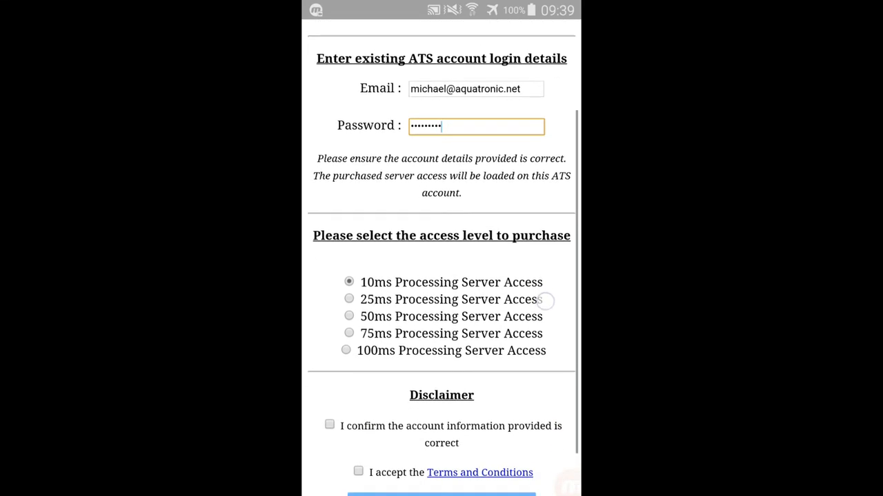
scroll(down, 3)
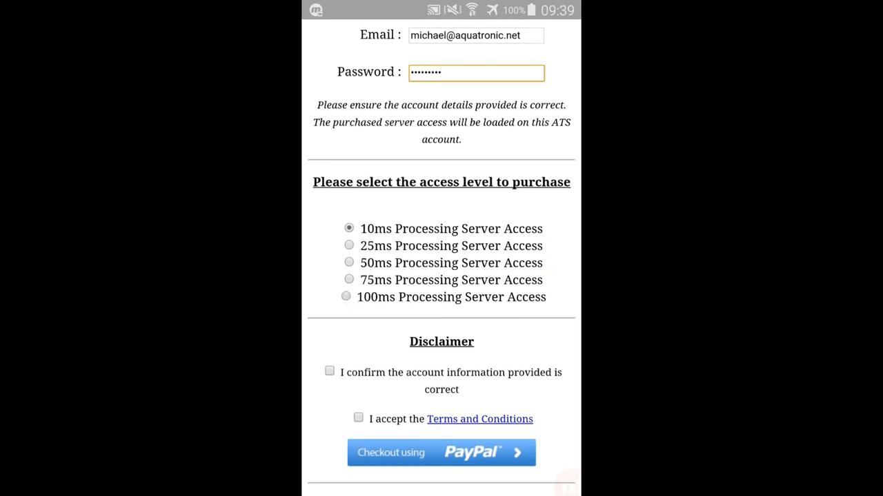
click(345, 296)
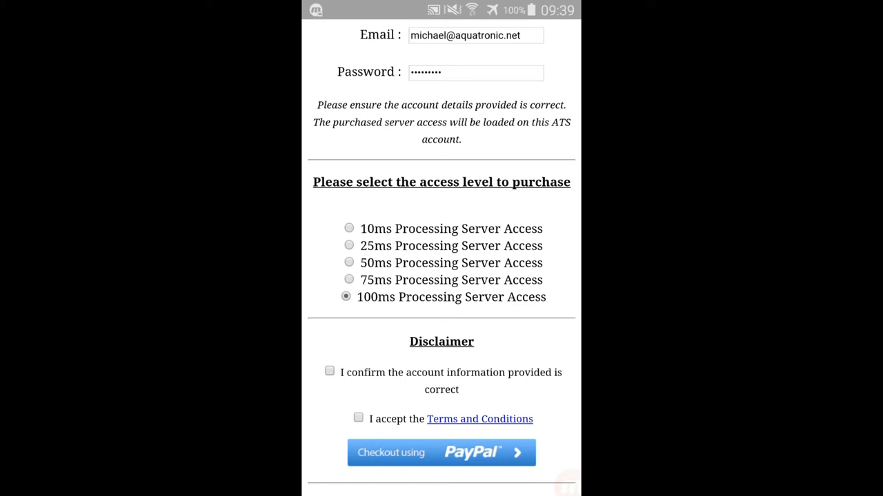
click(329, 371)
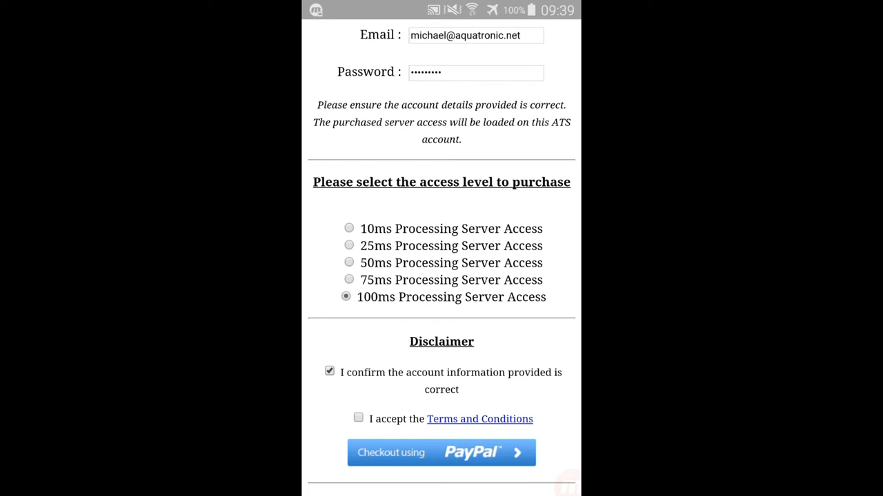
click(359, 418)
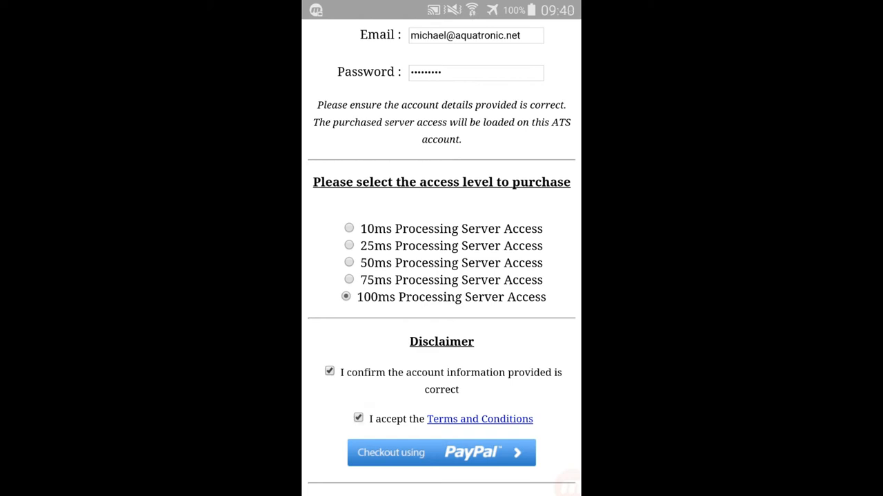
click(441, 452)
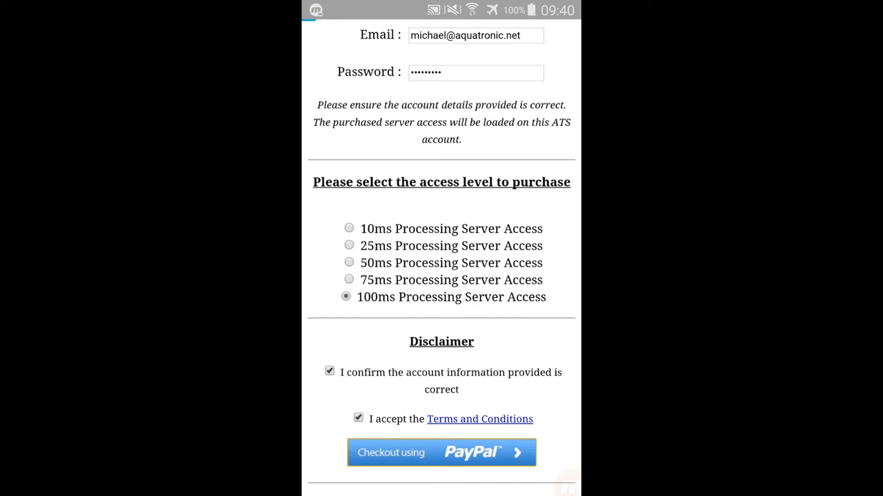
click(442, 453)
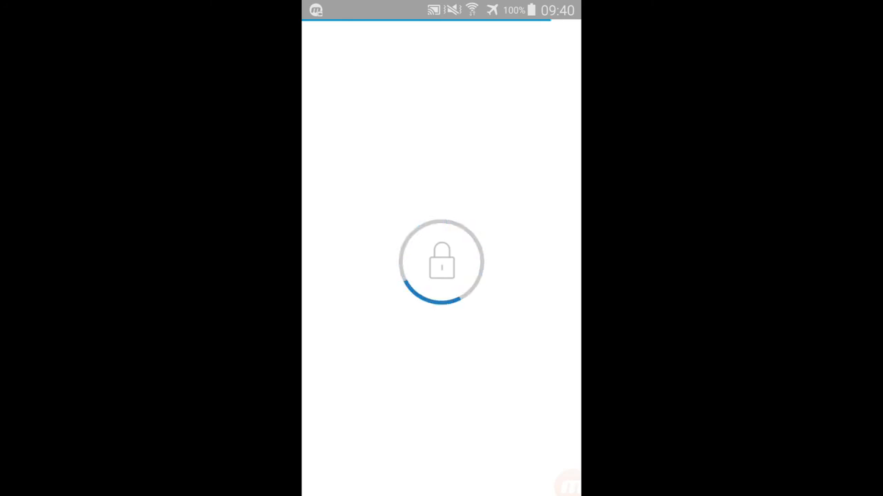